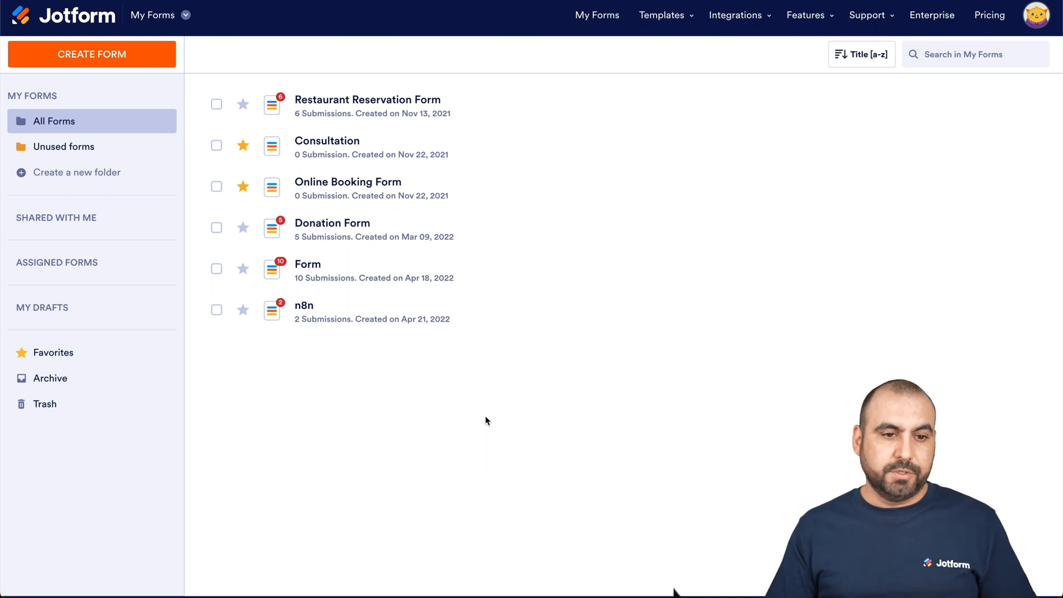
- Create a new form from scratch using the Classic all-on-one-page layout
{"action": "left_click", "coordinate": [91, 54]}
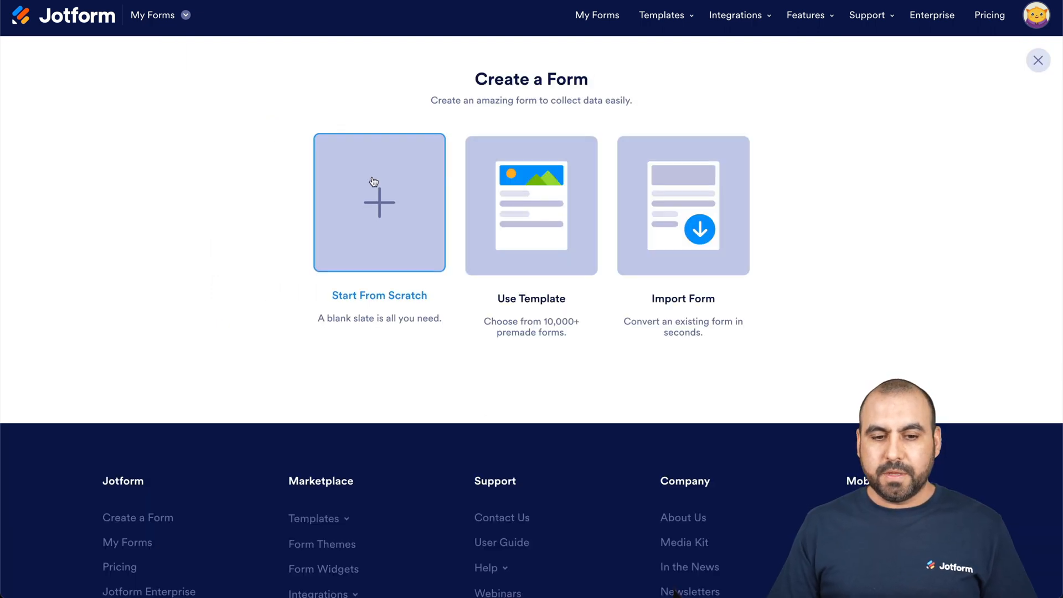
{"action": "left_click", "coordinate": [379, 202]}
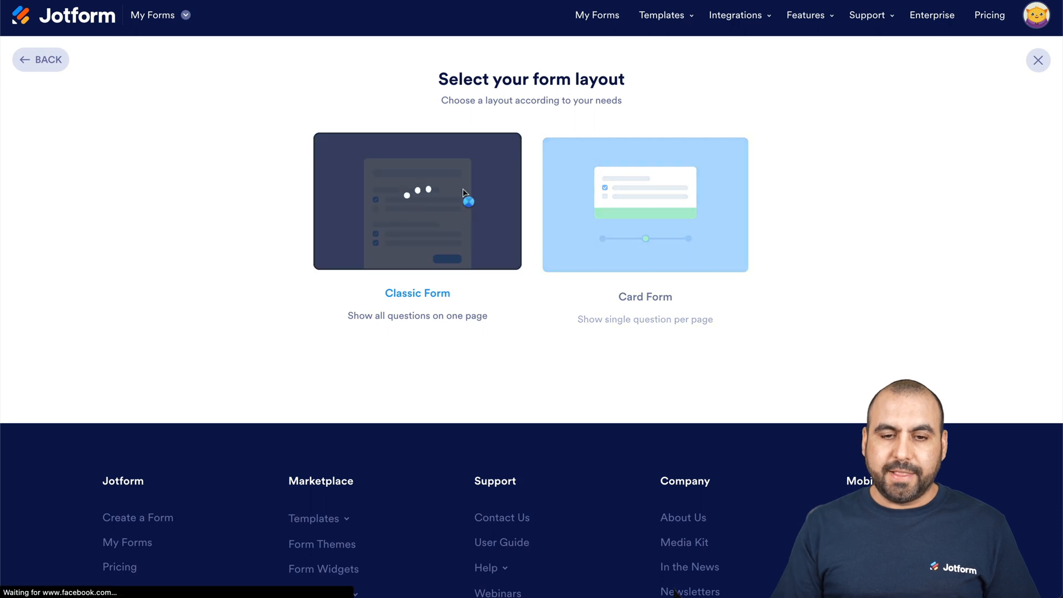
{"action": "left_click", "coordinate": [418, 201]}
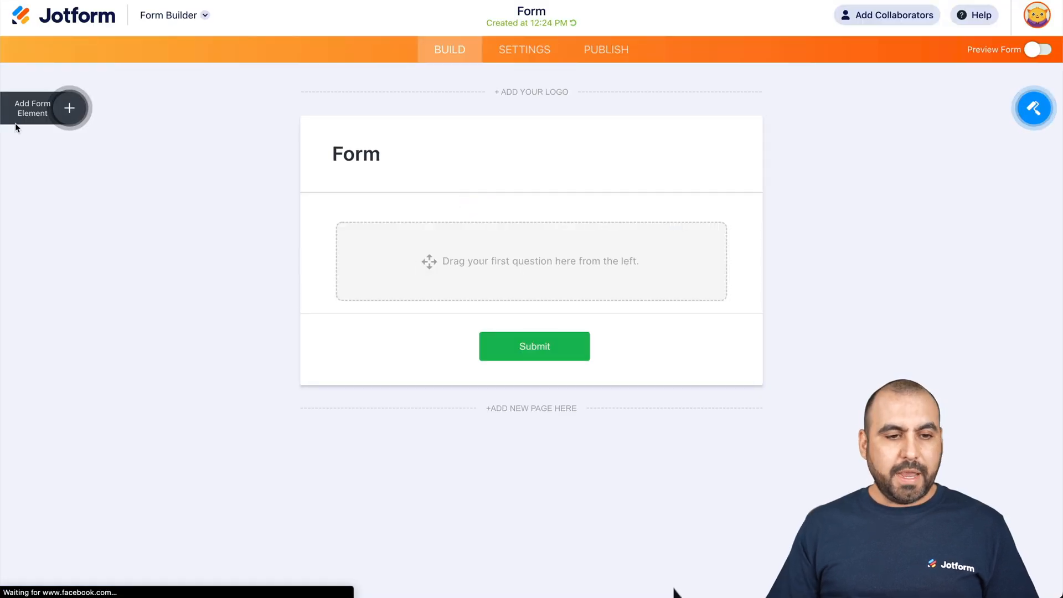
- Add Full Name, Address and Email fields, remove the duplicate Address, and go to Publish
{"action": "left_click", "coordinate": [69, 107]}
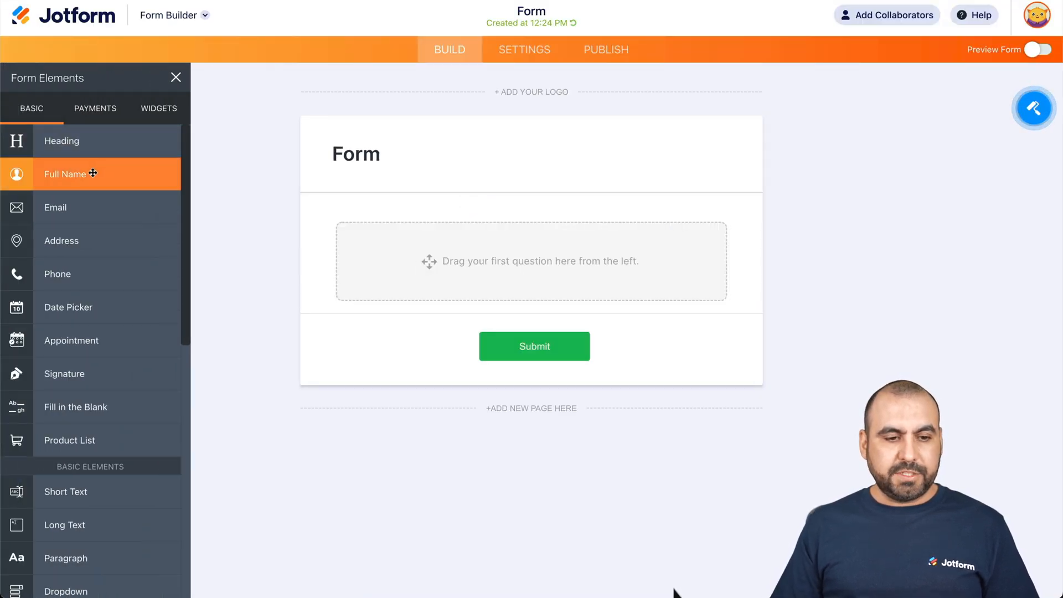
{"action": "left_click_drag", "start_coordinate": [65, 174], "coordinate": [530, 261]}
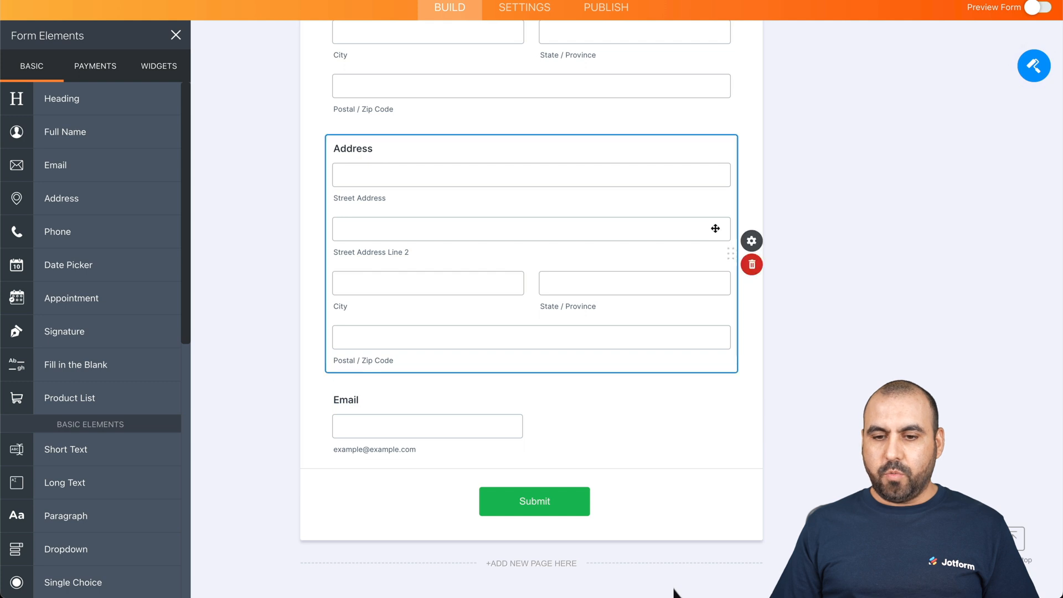
{"action": "left_click", "coordinate": [751, 265]}
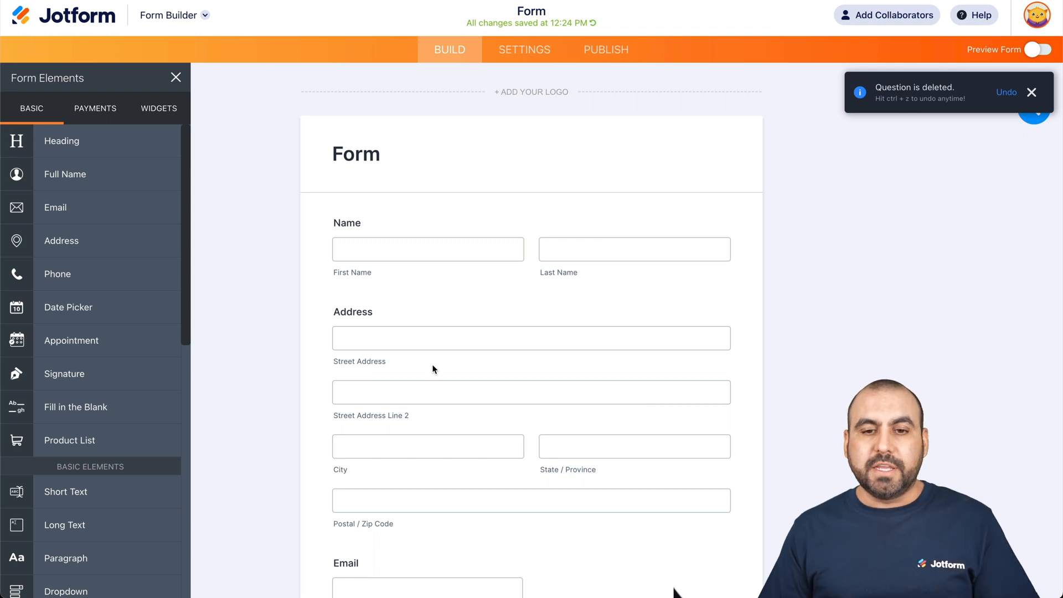
{"action": "left_click", "coordinate": [605, 48]}
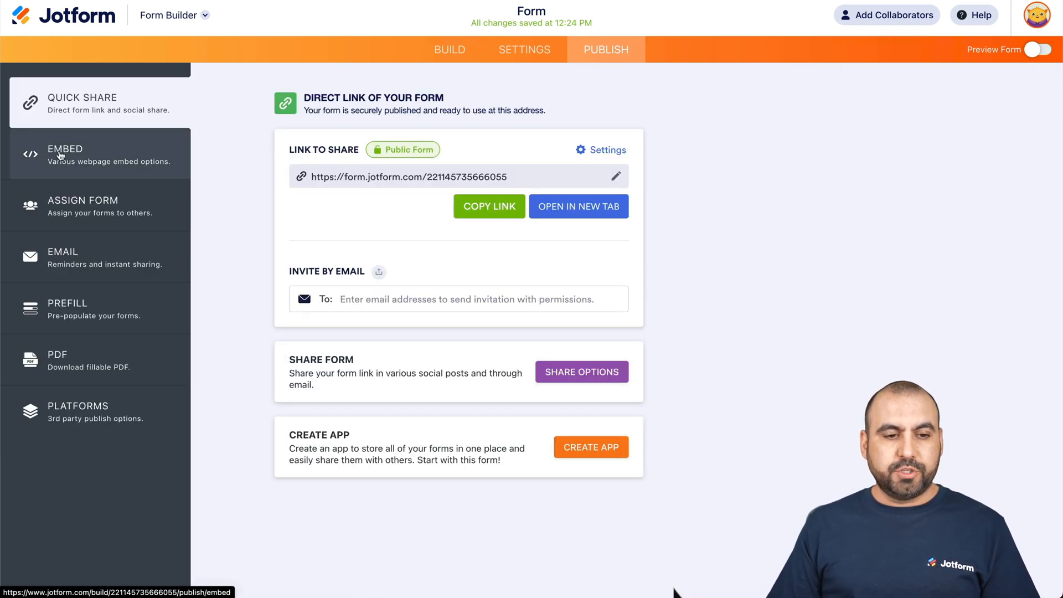
- Show the form's Embed options to get the webpage embed code
{"action": "left_click", "coordinate": [64, 155]}
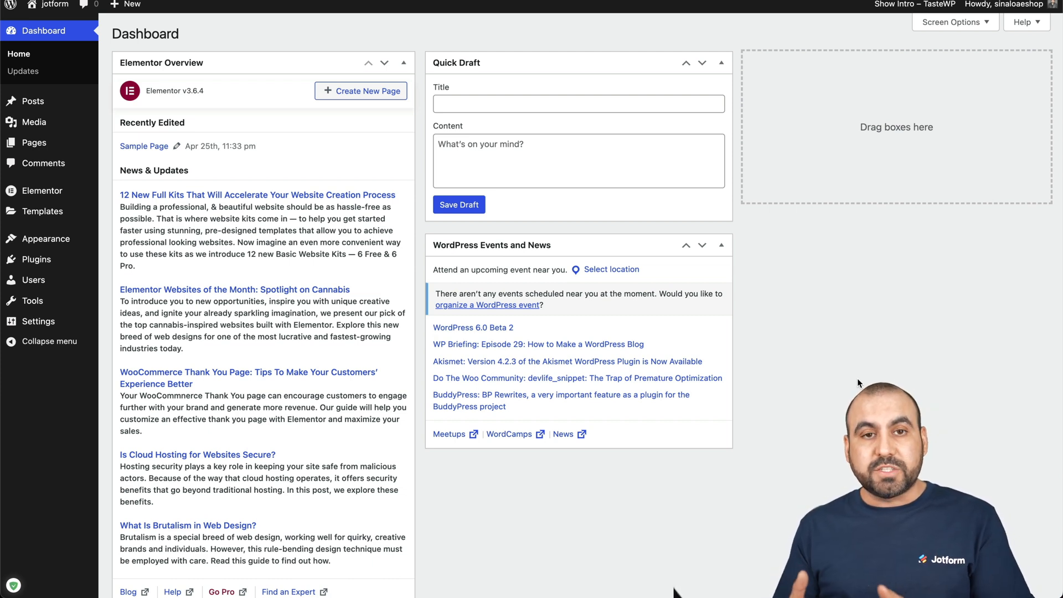
{"action": "mouse_move", "coordinate": [80, 146]}
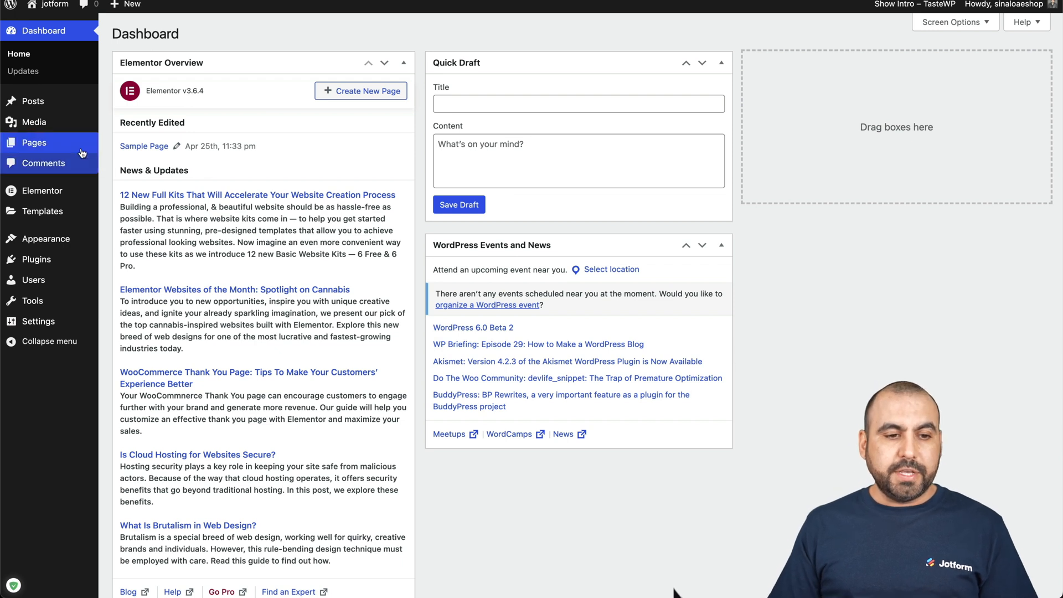
- From Pages > All Pages, edit Sample Page and hand it to the Elementor builder
{"action": "left_click", "coordinate": [33, 143]}
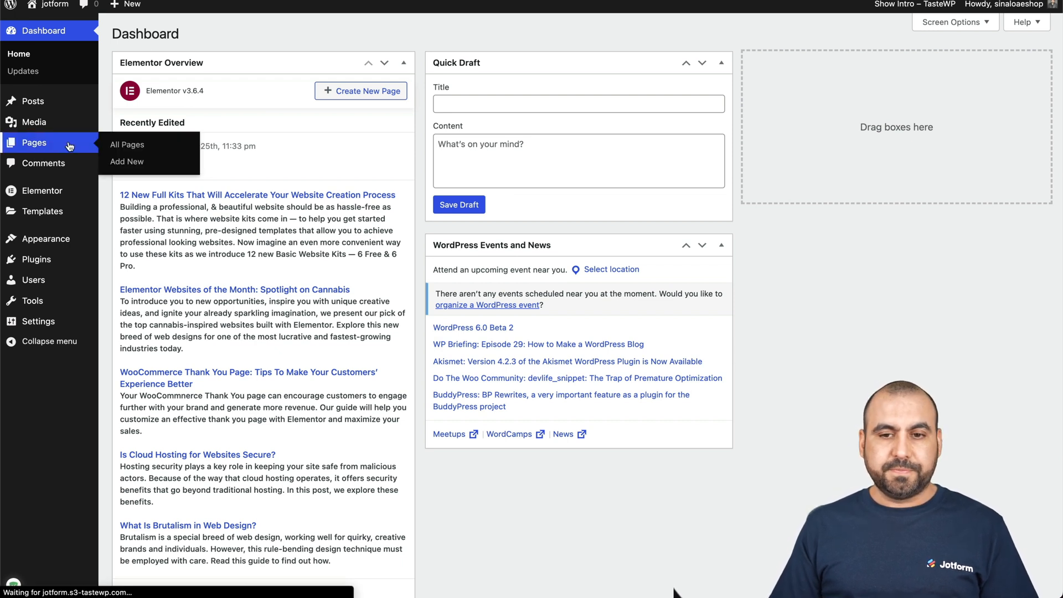
{"action": "left_click", "coordinate": [126, 144]}
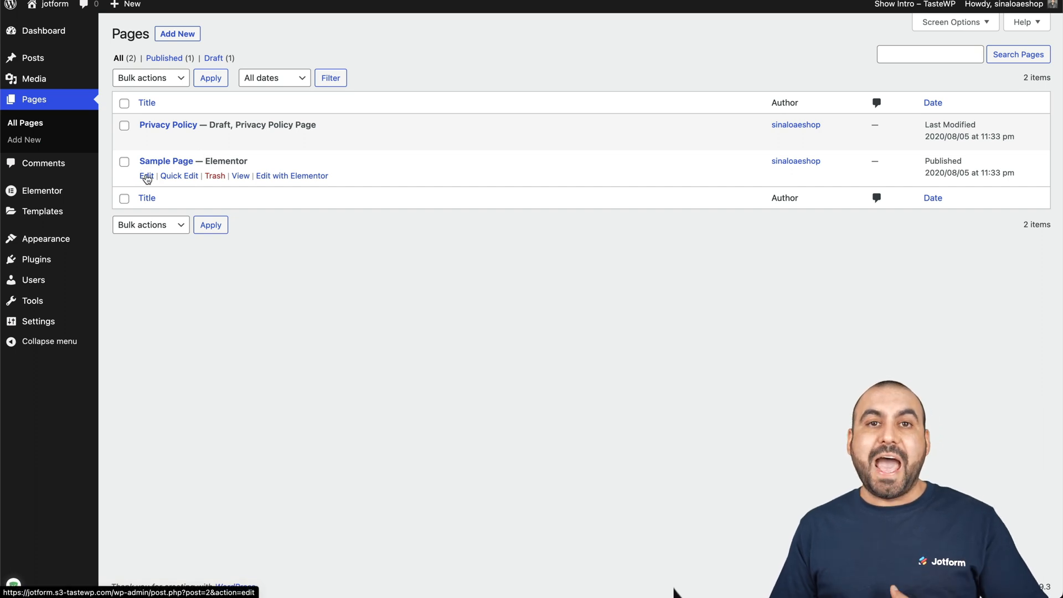
{"action": "left_click", "coordinate": [147, 177]}
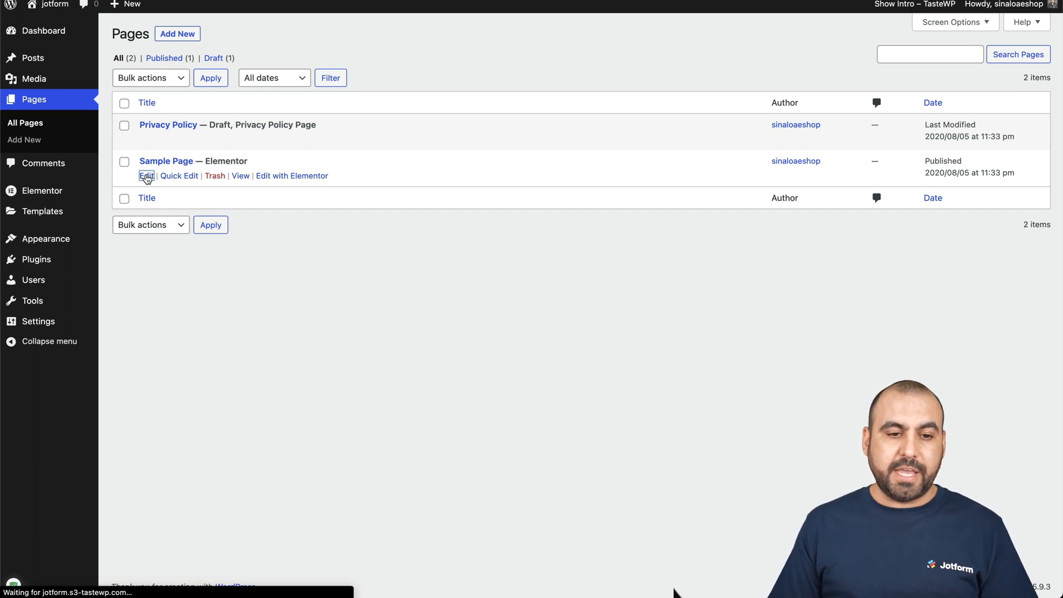
{"action": "left_click", "coordinate": [146, 176]}
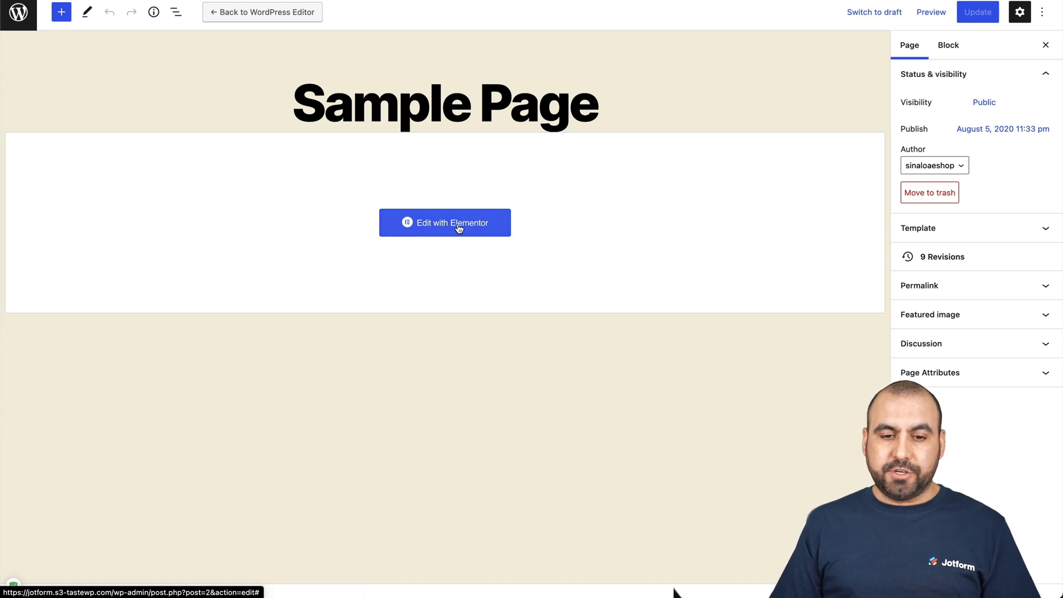
{"action": "left_click", "coordinate": [445, 223]}
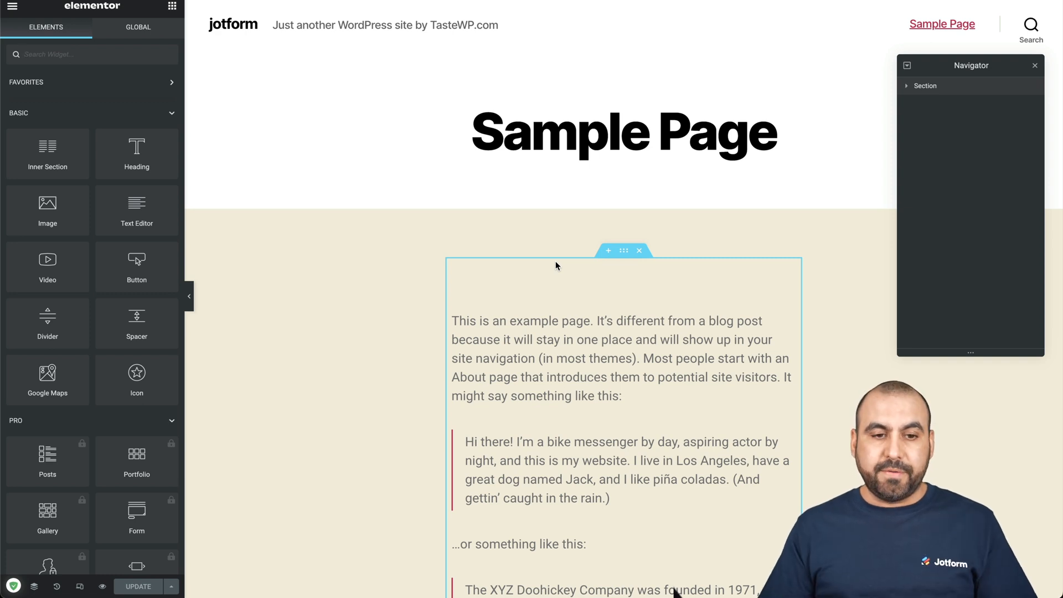
{"action": "type", "text": "c"}
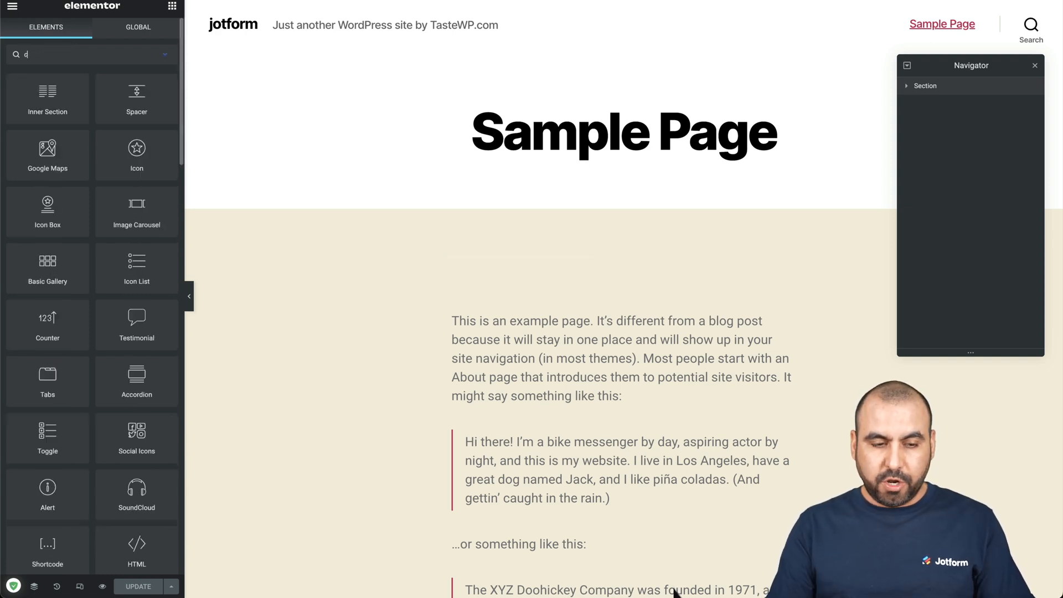
{"action": "type", "text": "ode"}
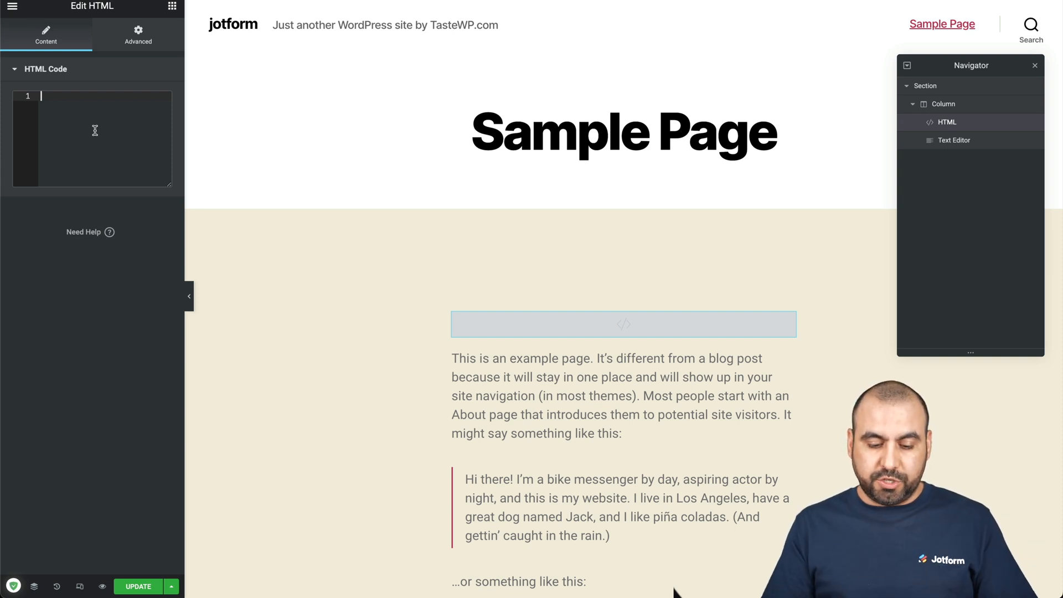
{"action": "type", "text": "<script type=\"text/javascript\" src=\"https://form.jotform.com/jsform/221145735666055\"></script>"}
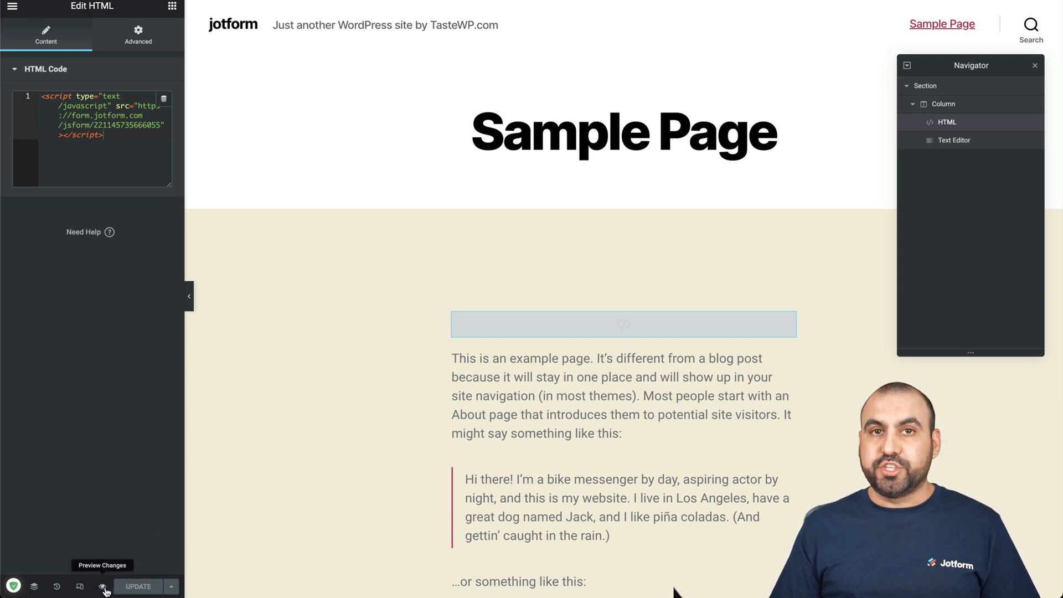
{"action": "left_click", "coordinate": [103, 587]}
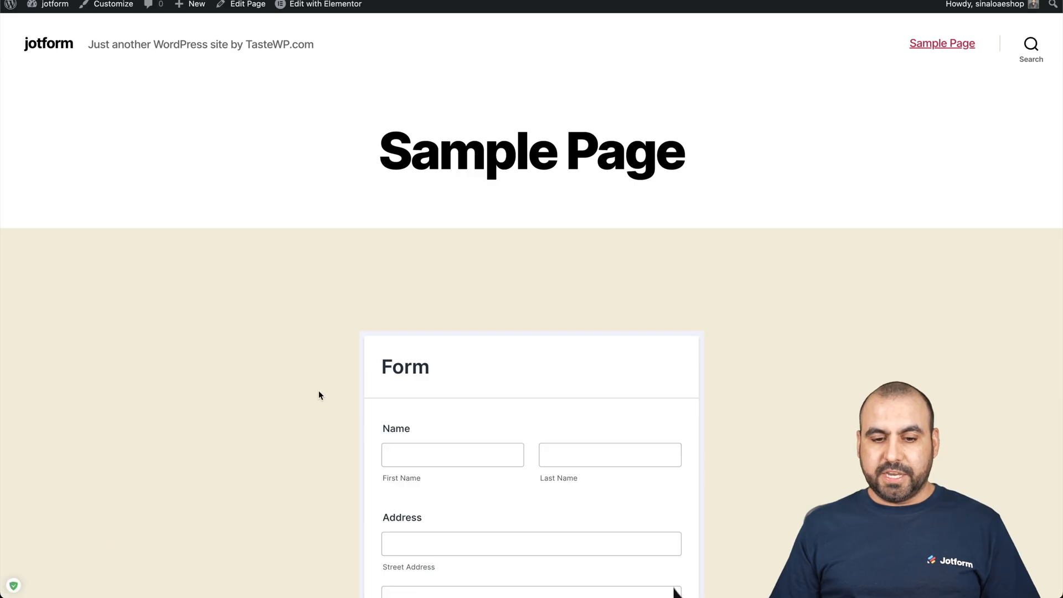
- Scroll the live Sample Page to check the embedded form renders
{"action": "scroll", "scroll_direction": "down", "scroll_amount": 3}
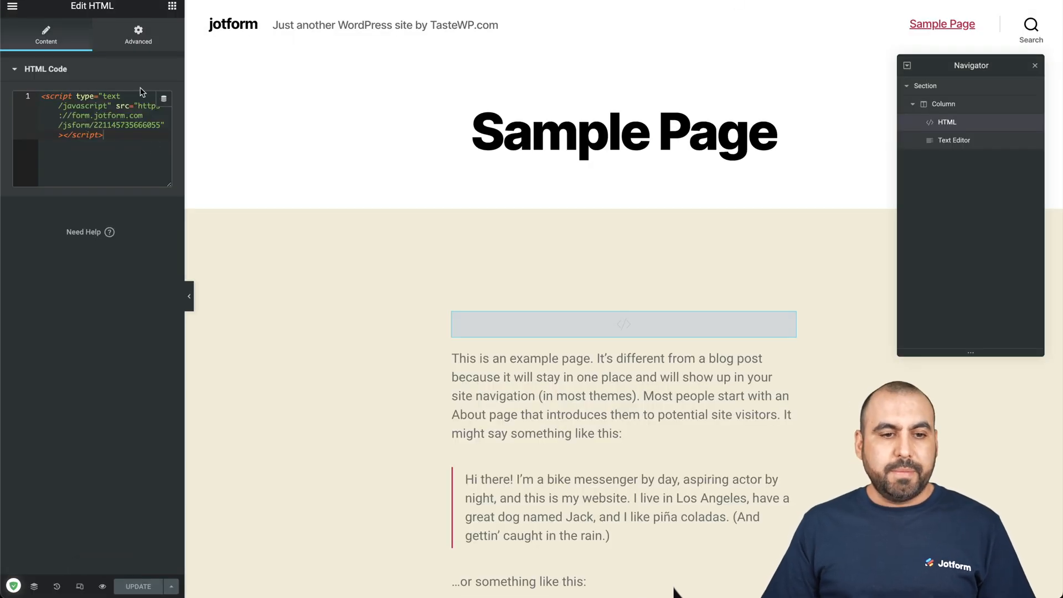
- In Advanced, give the HTML widget linked margin 17 and padding 5, update, and return to the dashboard
{"action": "left_click", "coordinate": [137, 36]}
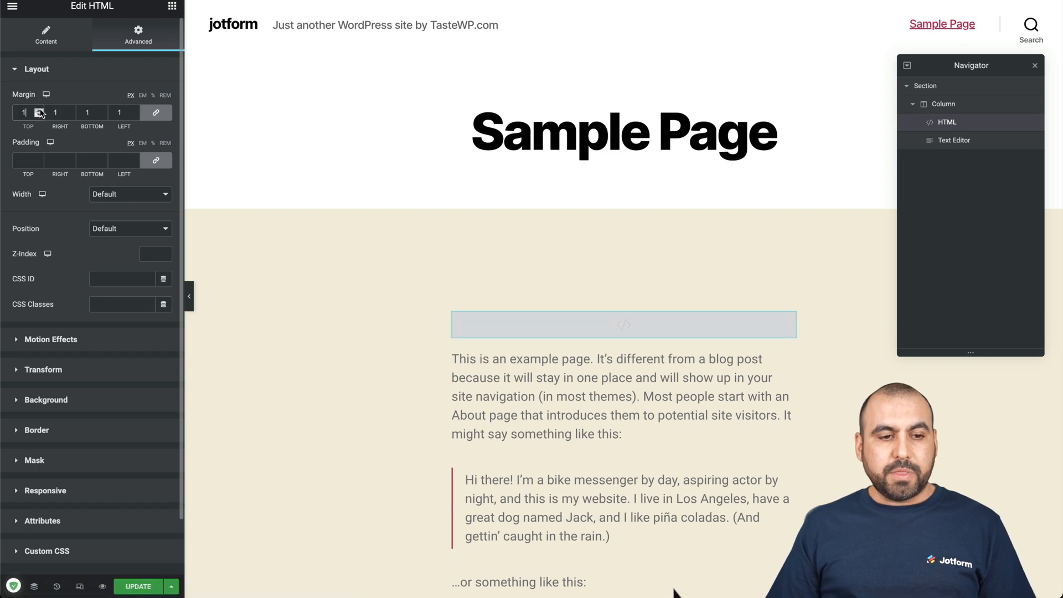
{"action": "type", "text": "10"}
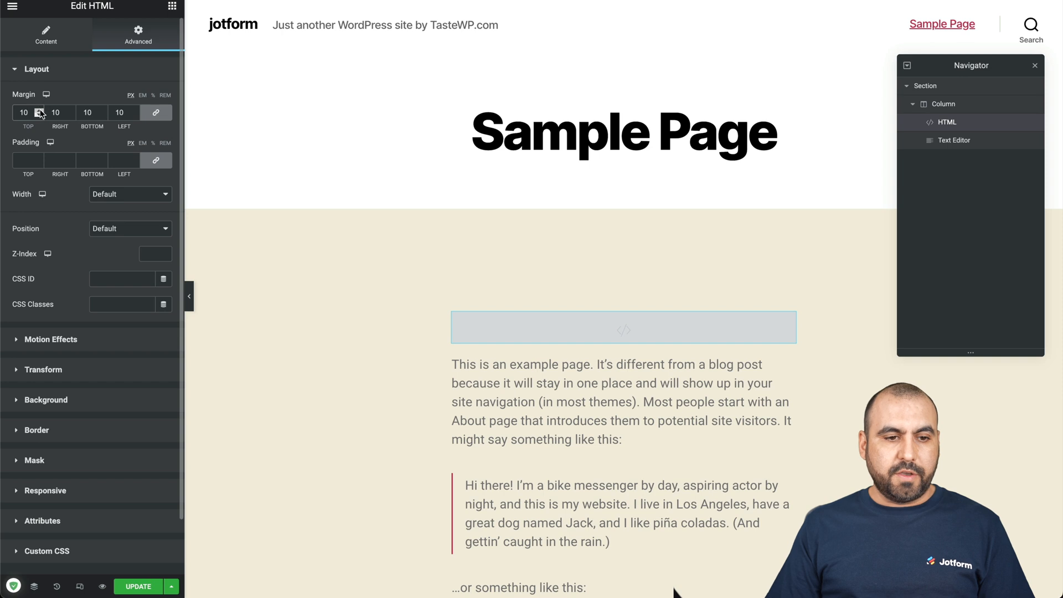
{"action": "left_click", "coordinate": [38, 112]}
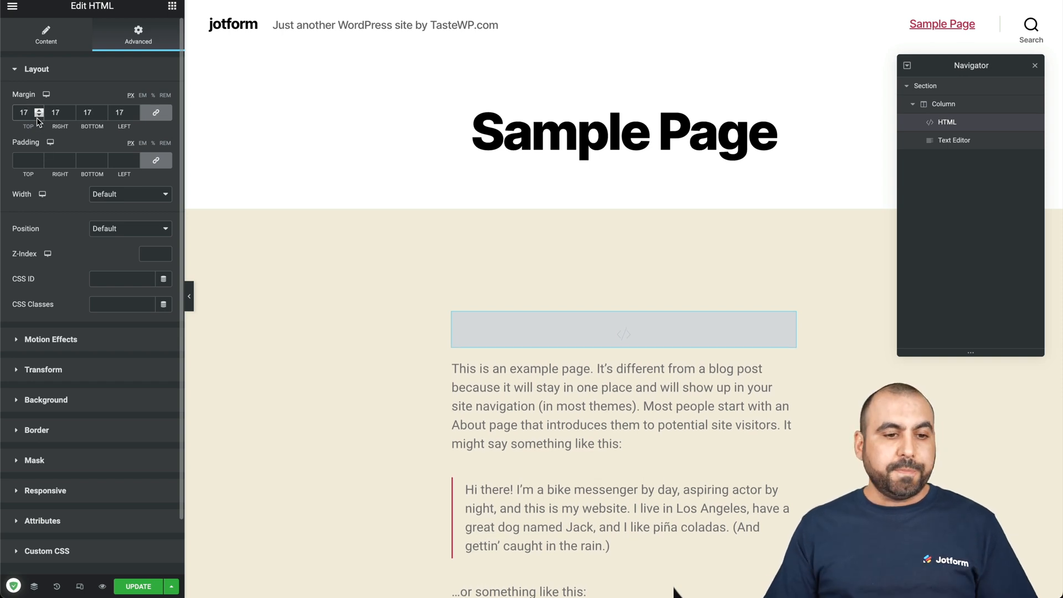
{"action": "type", "text": "5"}
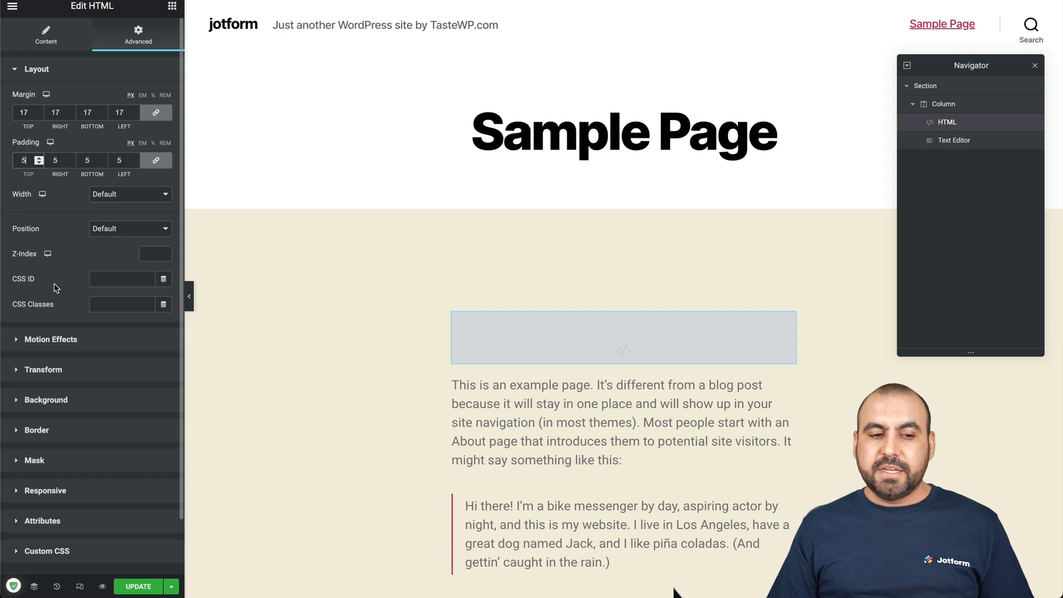
{"action": "mouse_move", "coordinate": [103, 359]}
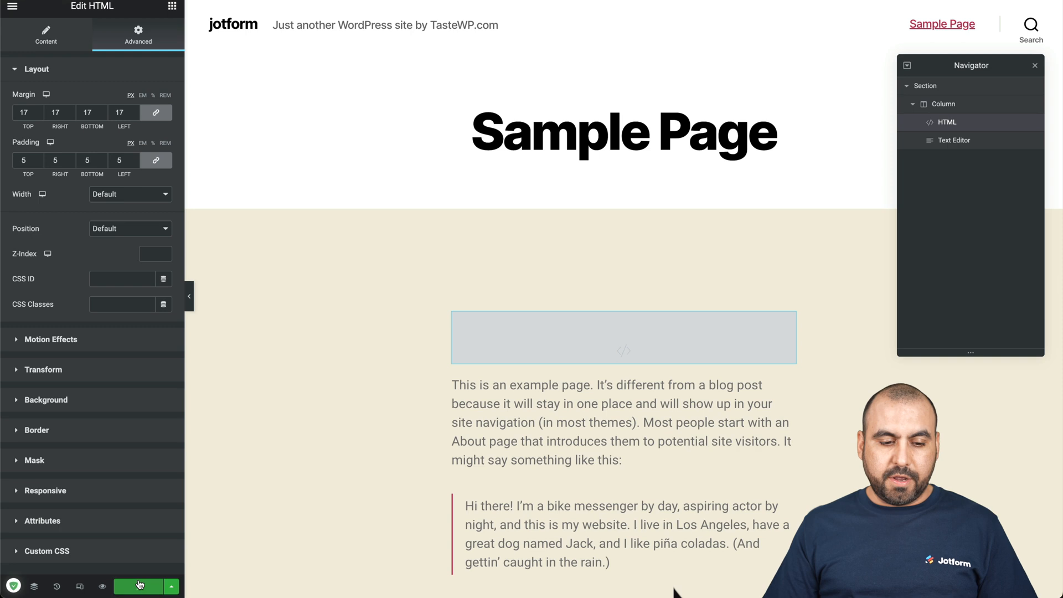
{"action": "left_click", "coordinate": [137, 586]}
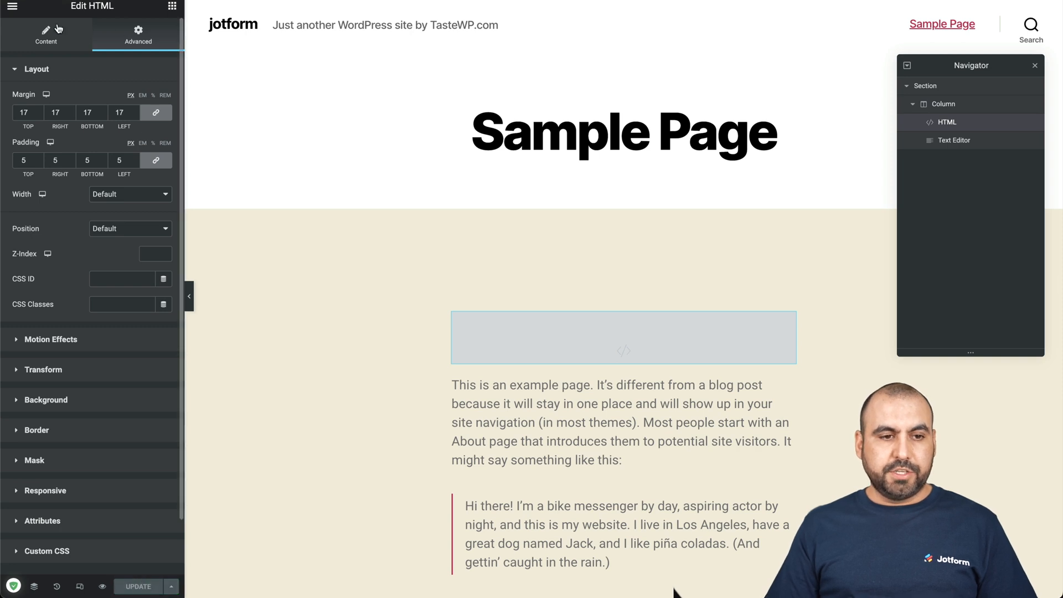
{"action": "left_click", "coordinate": [13, 7]}
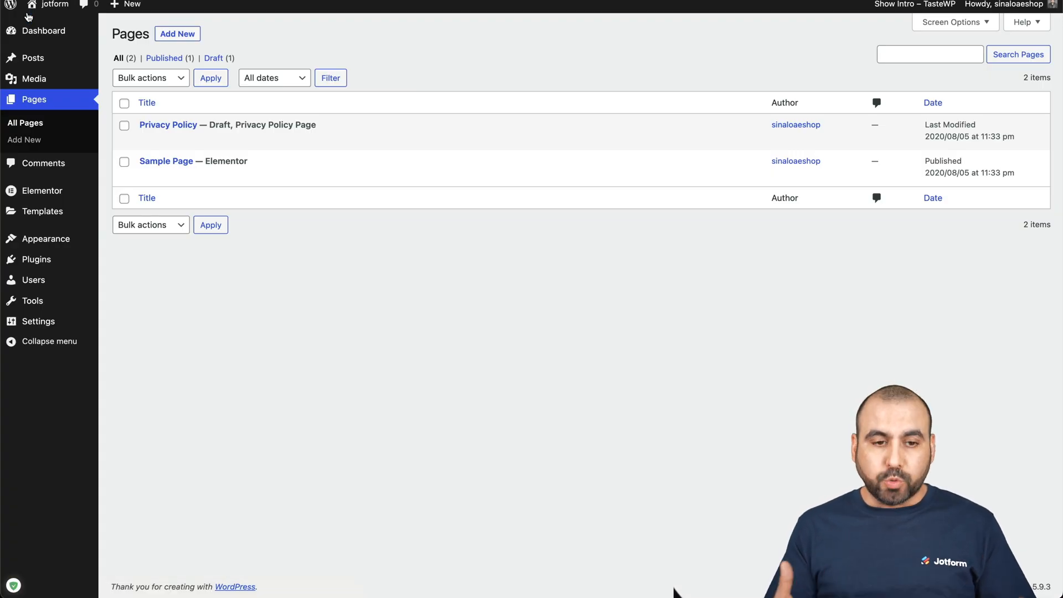
{"action": "mouse_move", "coordinate": [32, 58]}
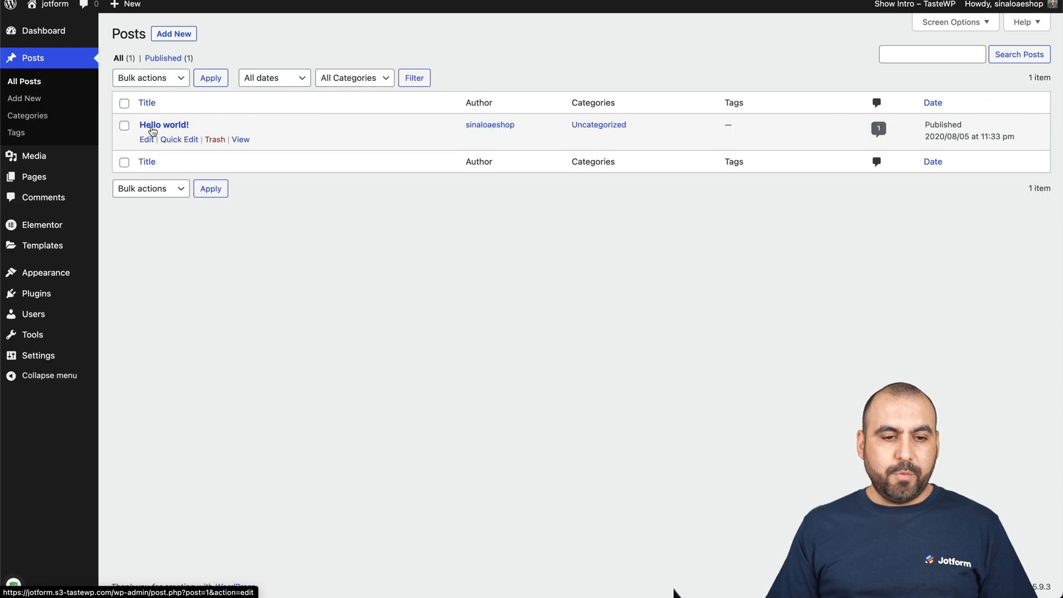
- Edit the Hello world! post and switch it to the Elementor builder
{"action": "left_click", "coordinate": [146, 139]}
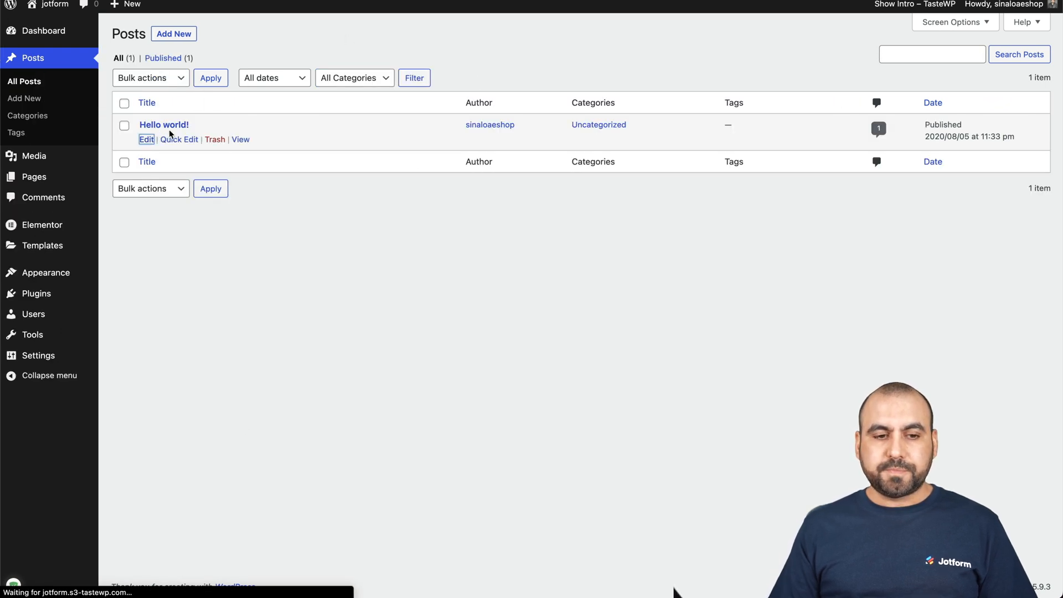
{"action": "left_click", "coordinate": [146, 140]}
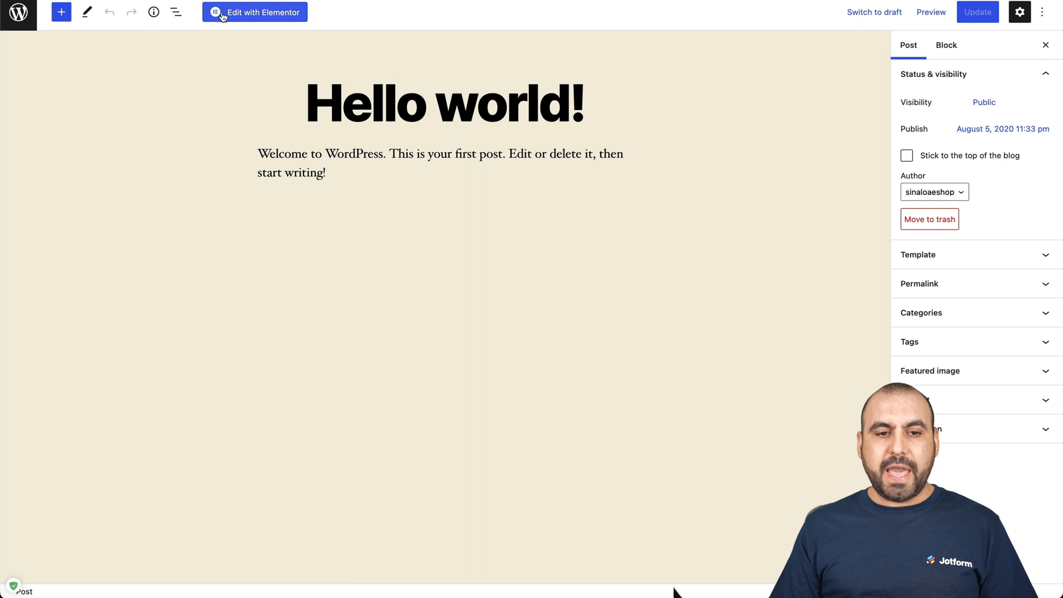
{"action": "left_click", "coordinate": [255, 11]}
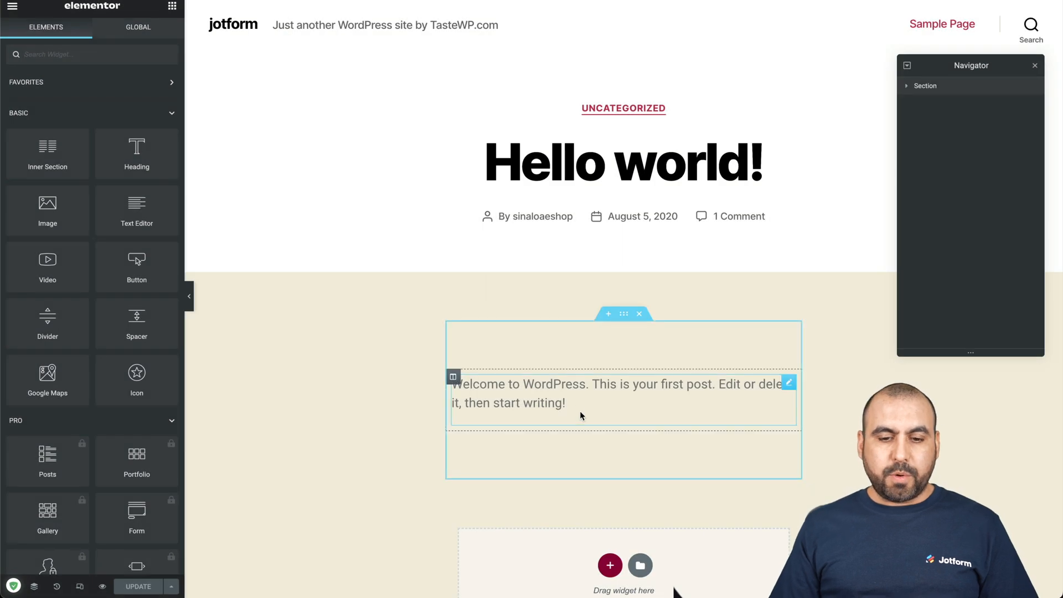
- Add an HTML widget with the same Jotform embed script to the post and try the live form's City field
{"action": "scroll", "scroll_direction": "down", "scroll_amount": 3}
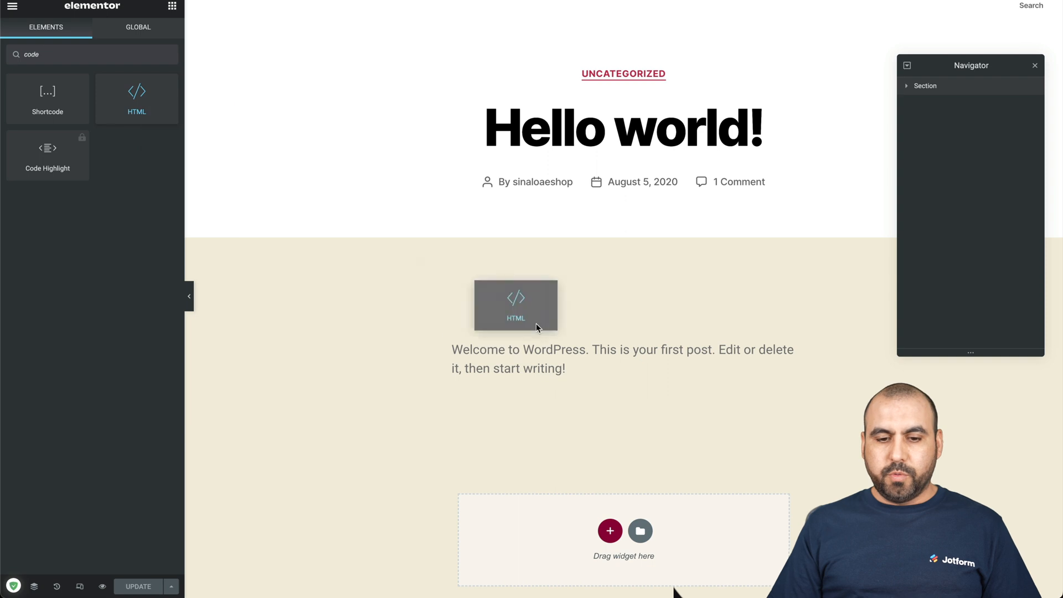
{"action": "left_click", "coordinate": [515, 306]}
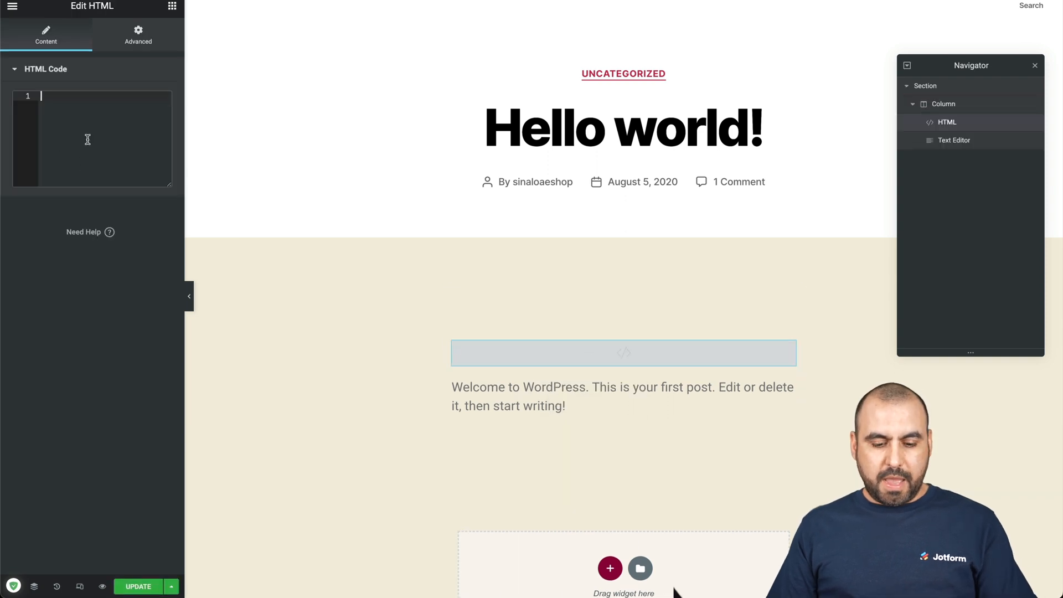
{"action": "type", "text": "<script type=\"text/javascript\" src=\"https://form.jotform.com/jsform/221145735666055\"></script>"}
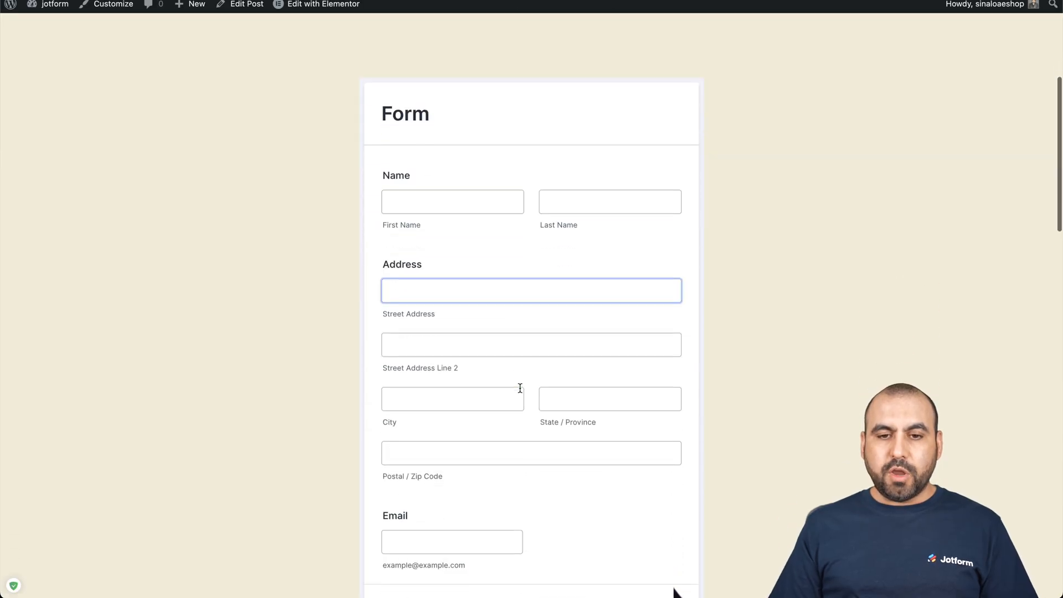
{"action": "left_click", "coordinate": [452, 399]}
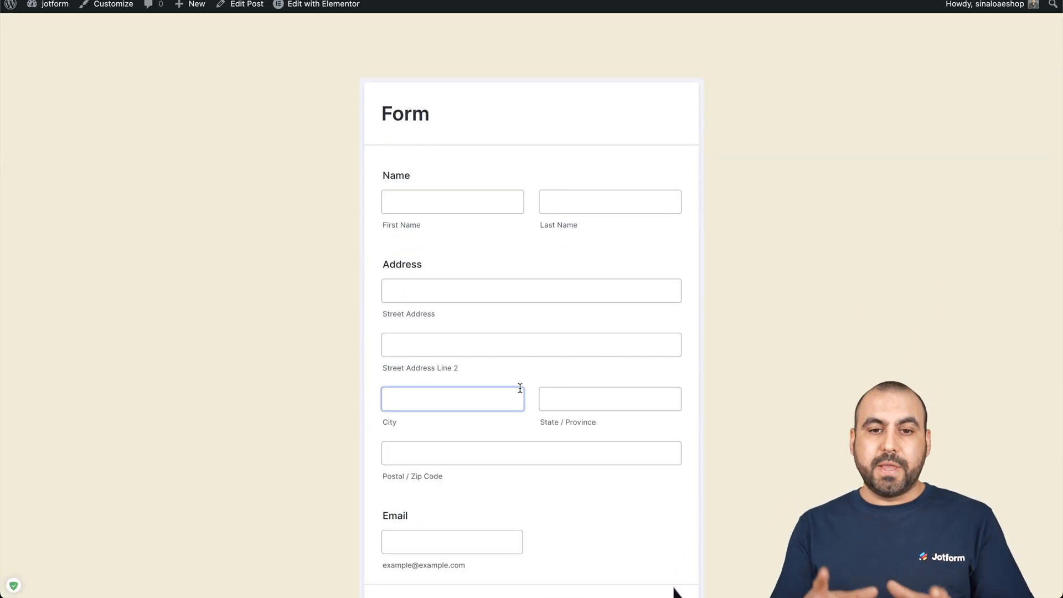